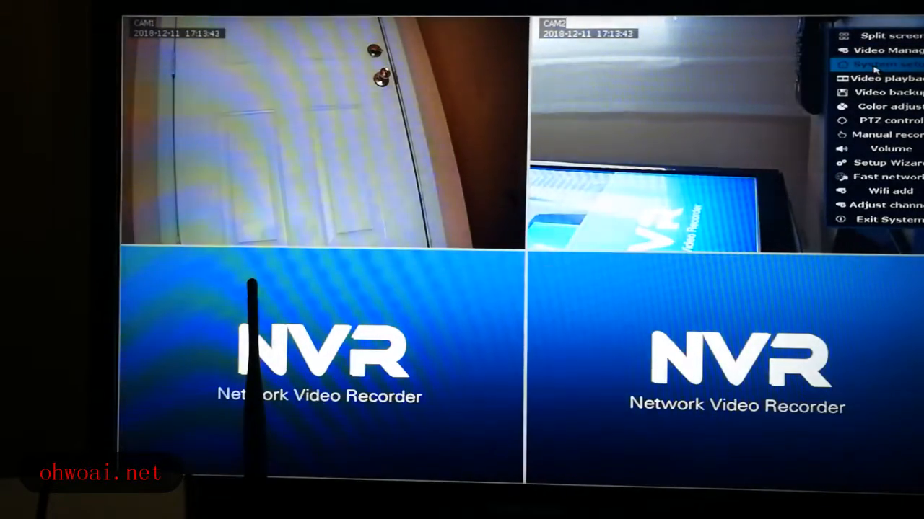
Step: Go to System setting's Network setup page, showing DHCP, cloud enabled and a healthy network
click(884, 63)
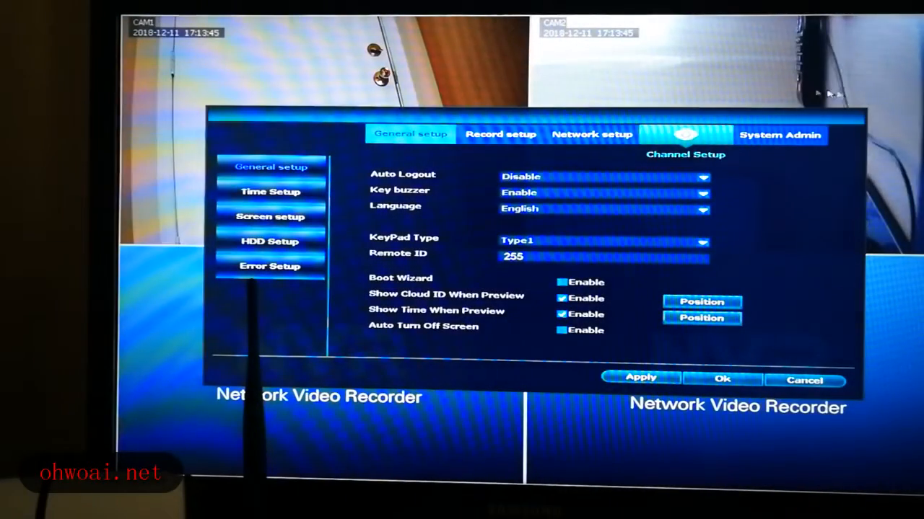
click(591, 134)
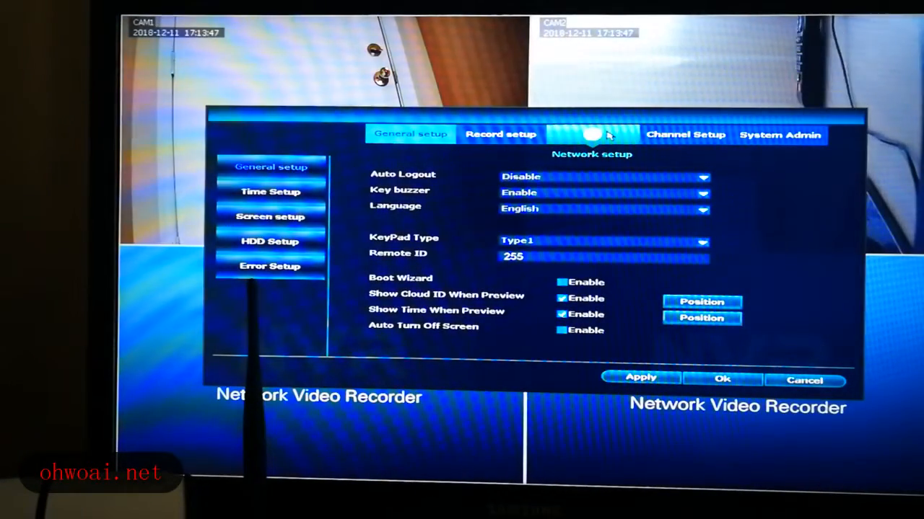
click(591, 134)
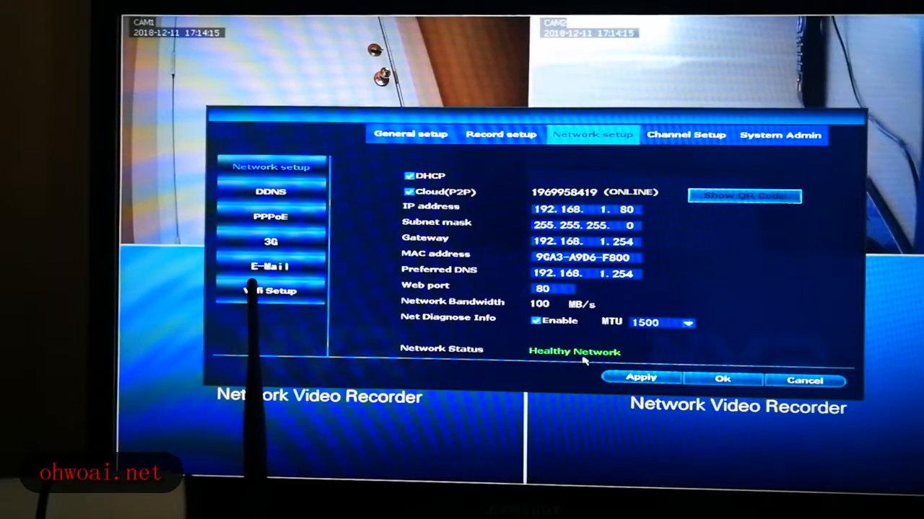
Step: Show channel 1's Video detection page with motion detection, E-Mail Notice and app alarm on
click(271, 266)
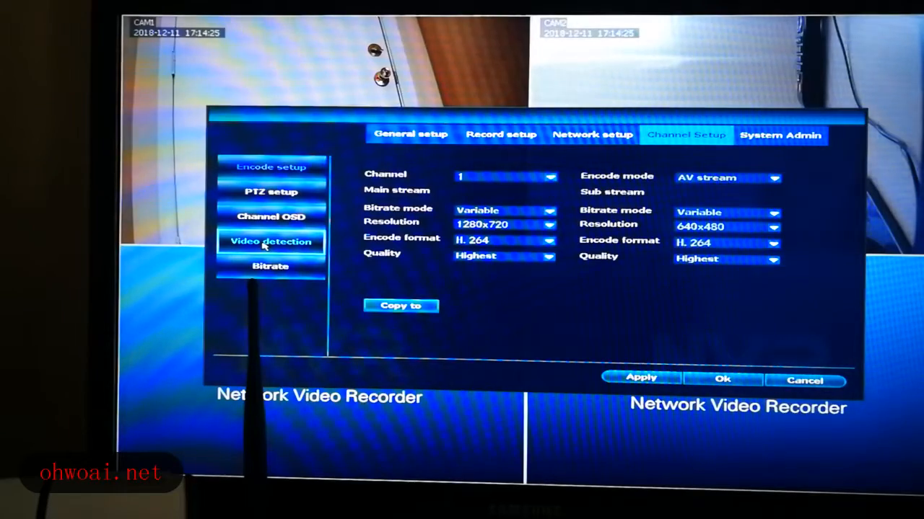
click(270, 241)
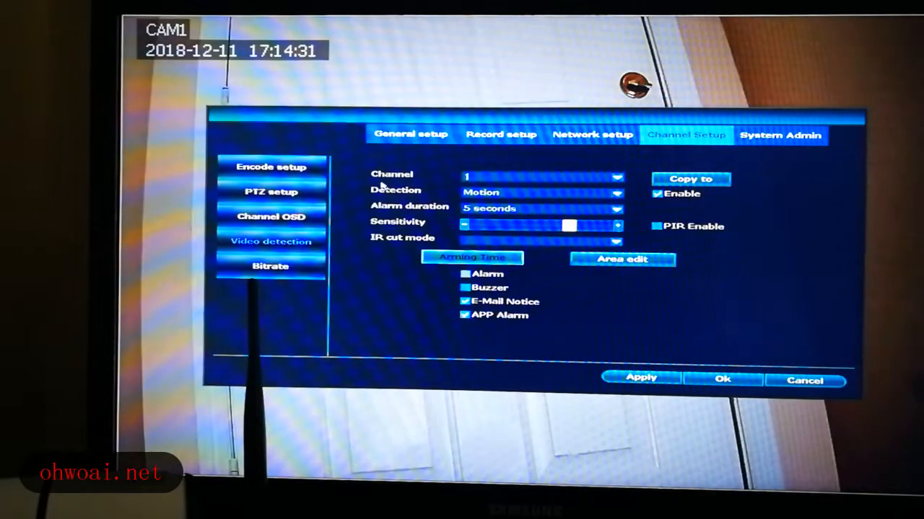
click(541, 193)
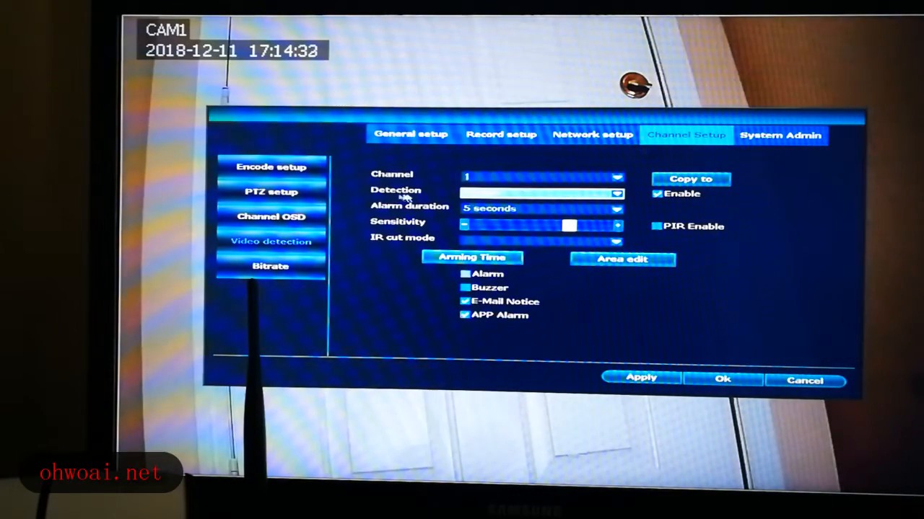
click(541, 193)
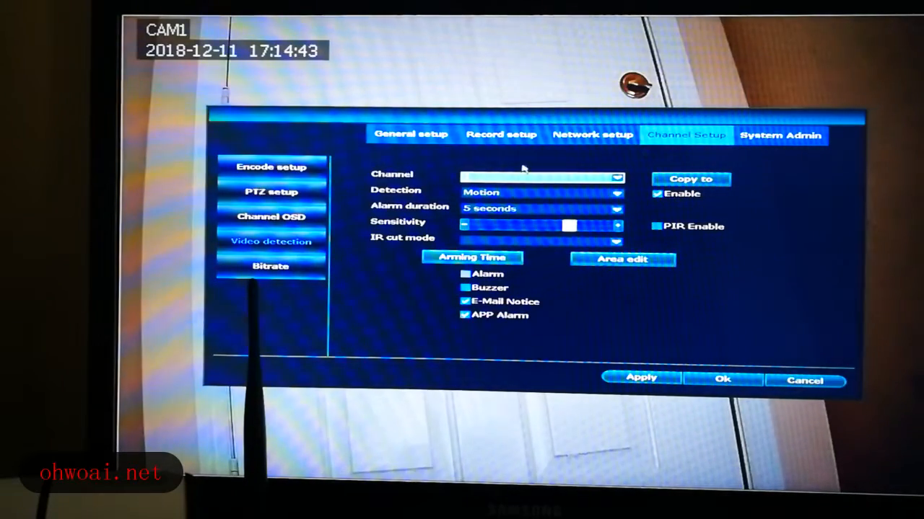
click(541, 192)
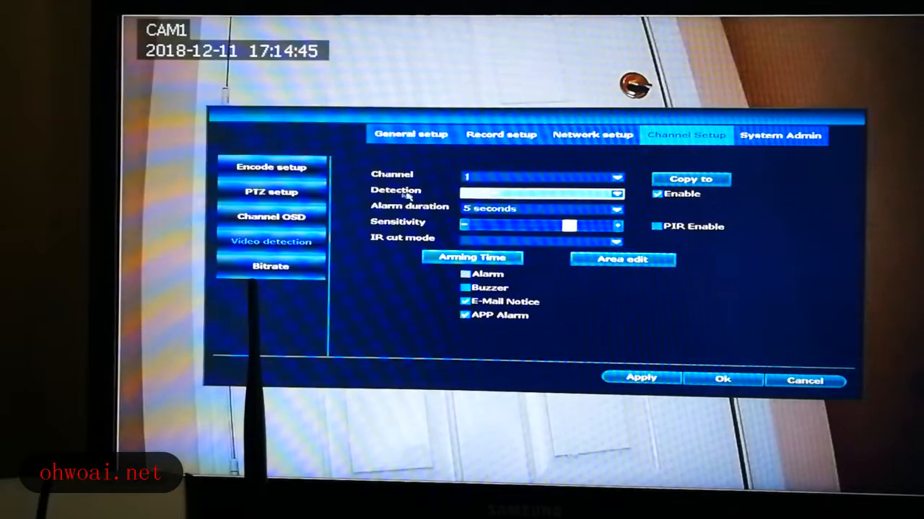
click(541, 193)
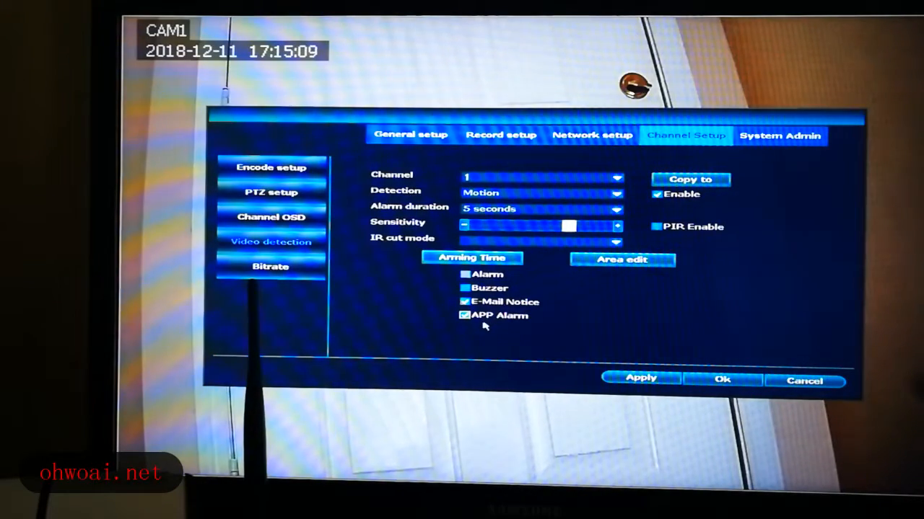
mouse_move(526, 330)
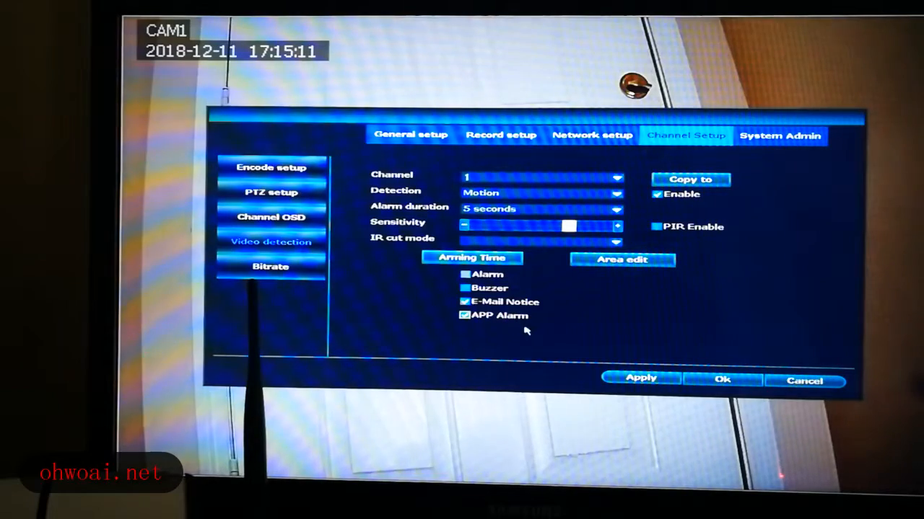
mouse_move(625, 305)
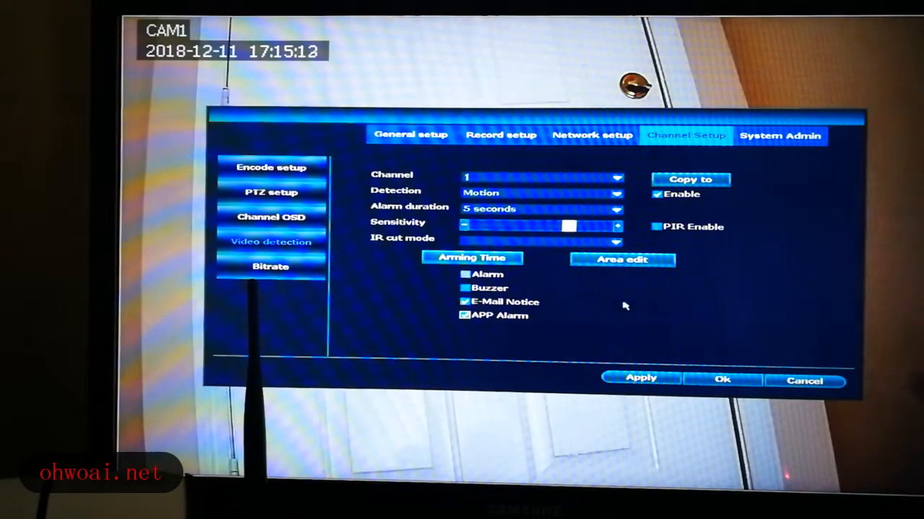
mouse_move(664, 322)
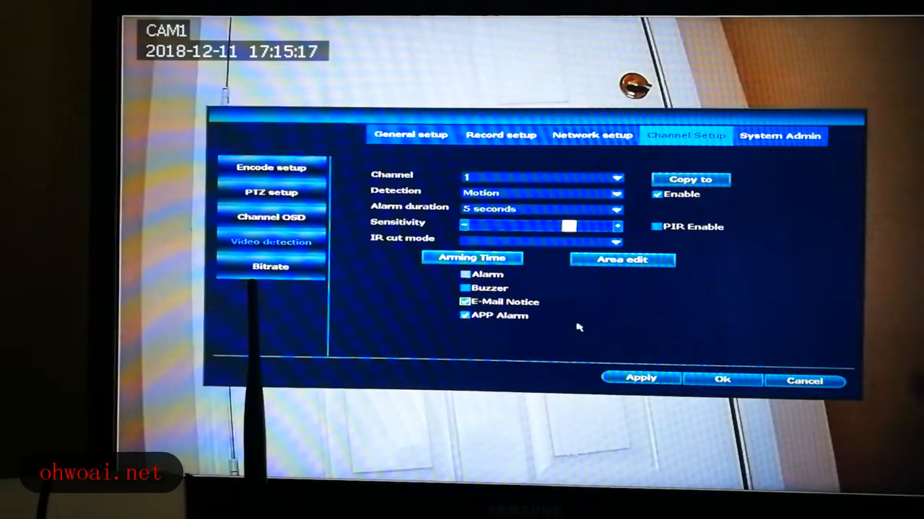
click(640, 380)
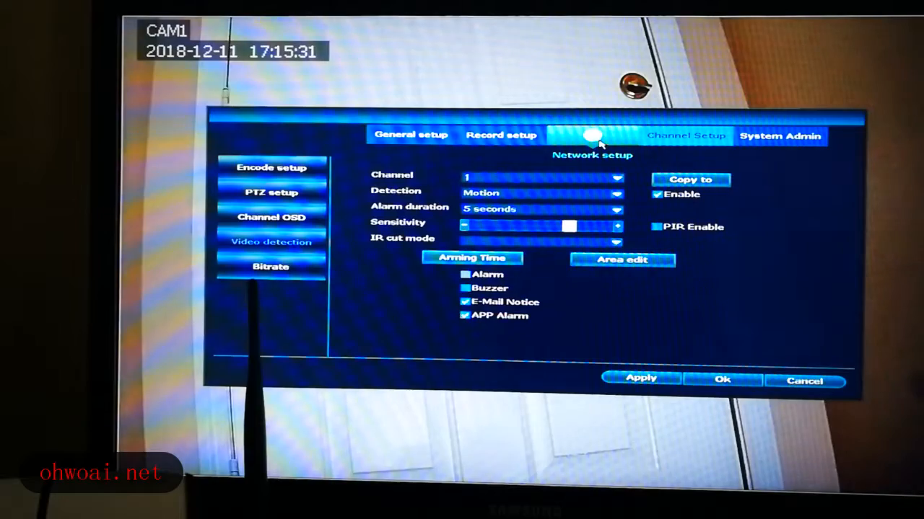
Step: Return to the Network setup page showing DHCP, cloud online and healthy network
click(592, 136)
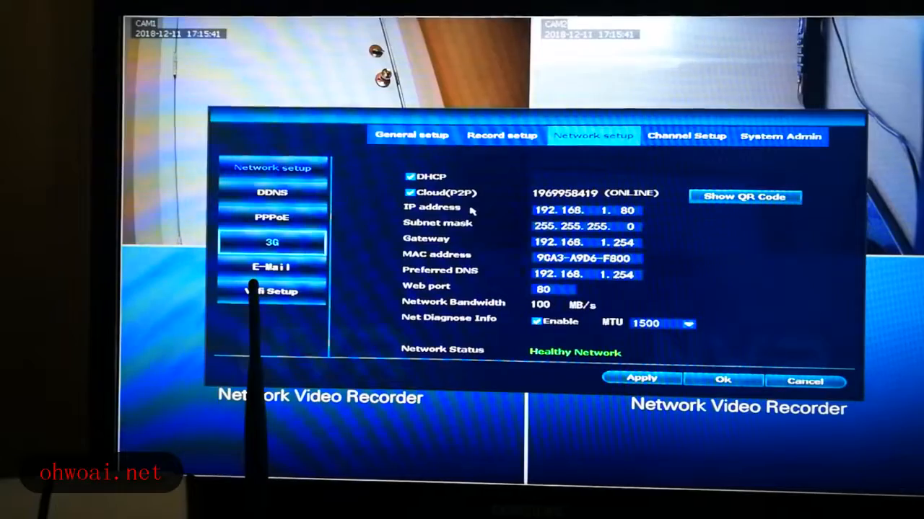
click(272, 267)
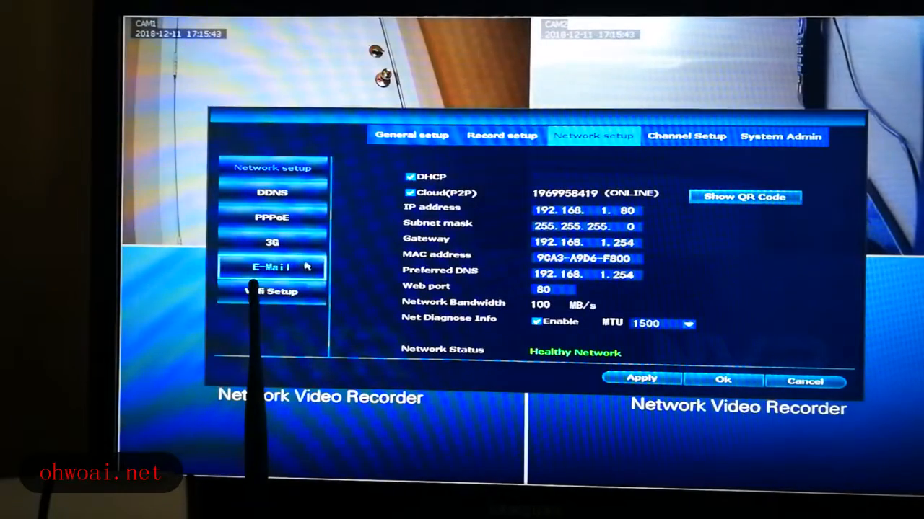
click(272, 266)
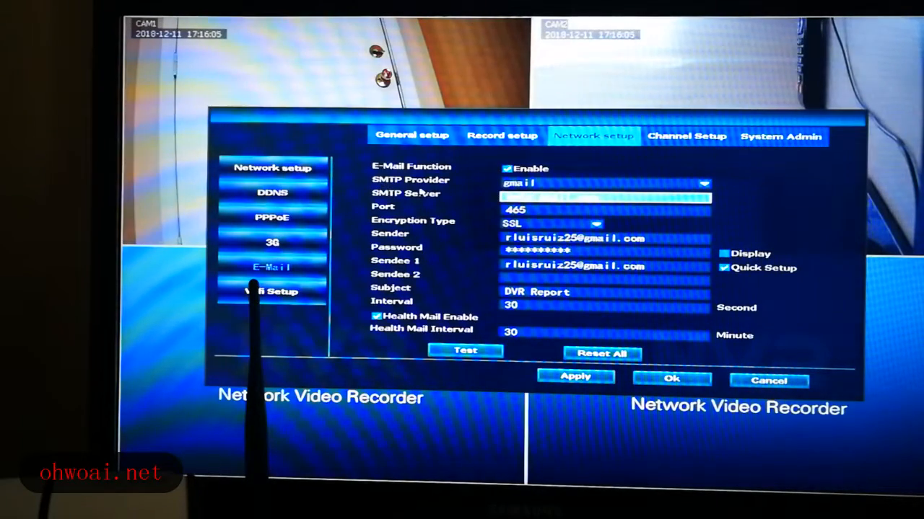
click(703, 184)
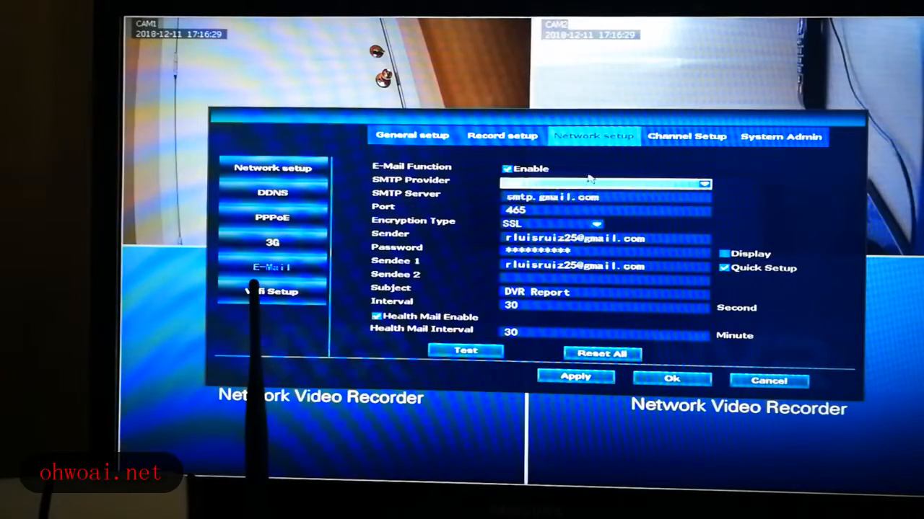
click(703, 183)
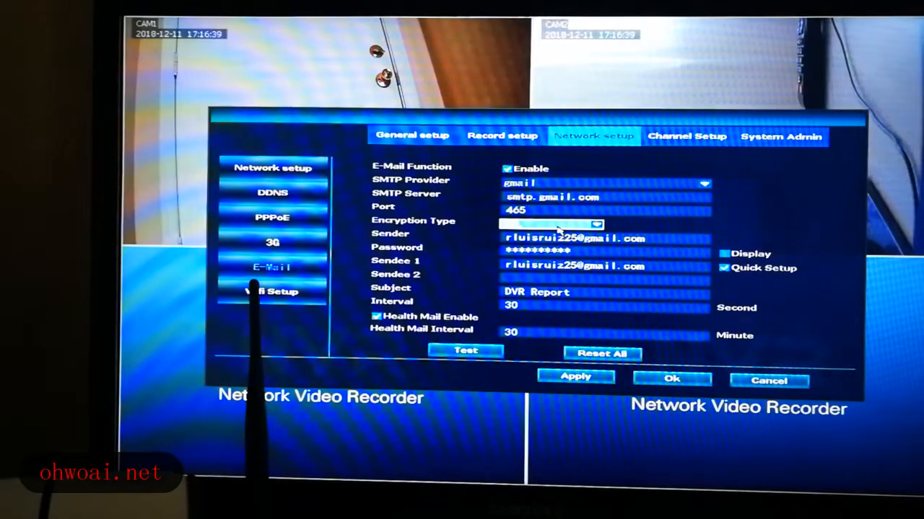
click(548, 223)
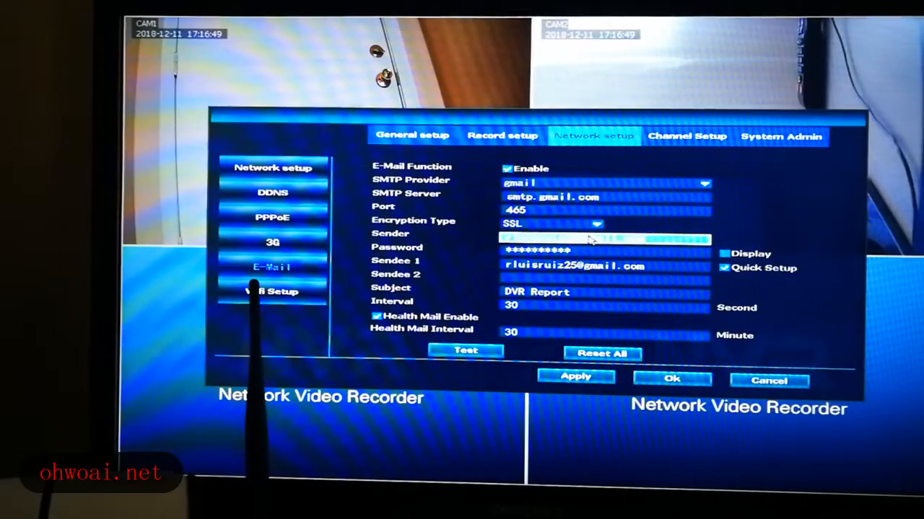
mouse_move(454, 248)
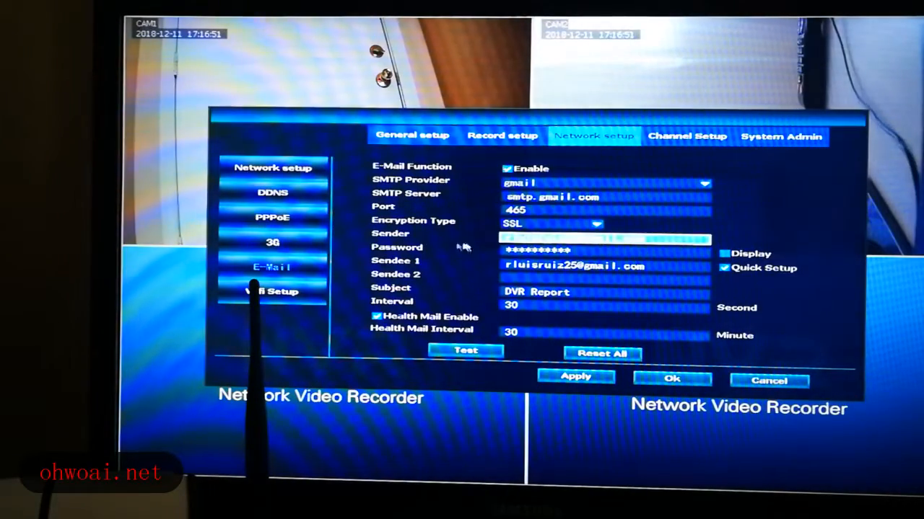
mouse_move(588, 243)
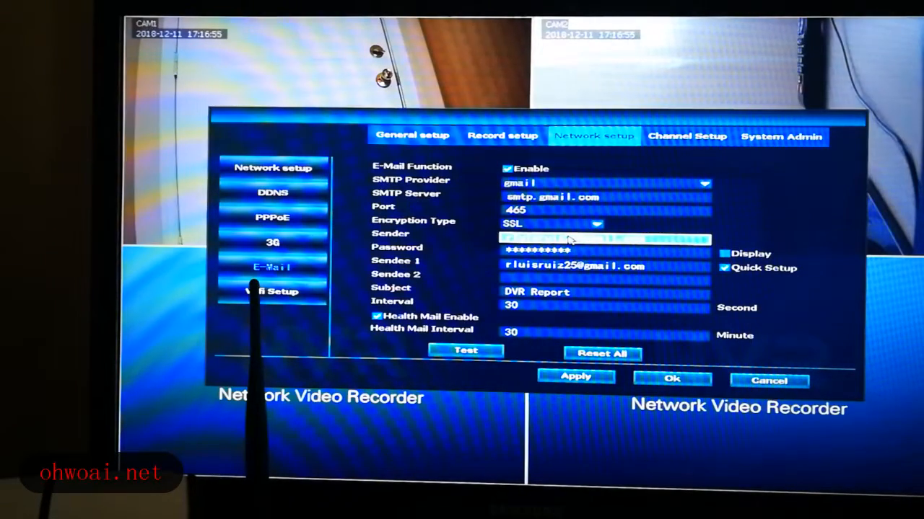
click(605, 238)
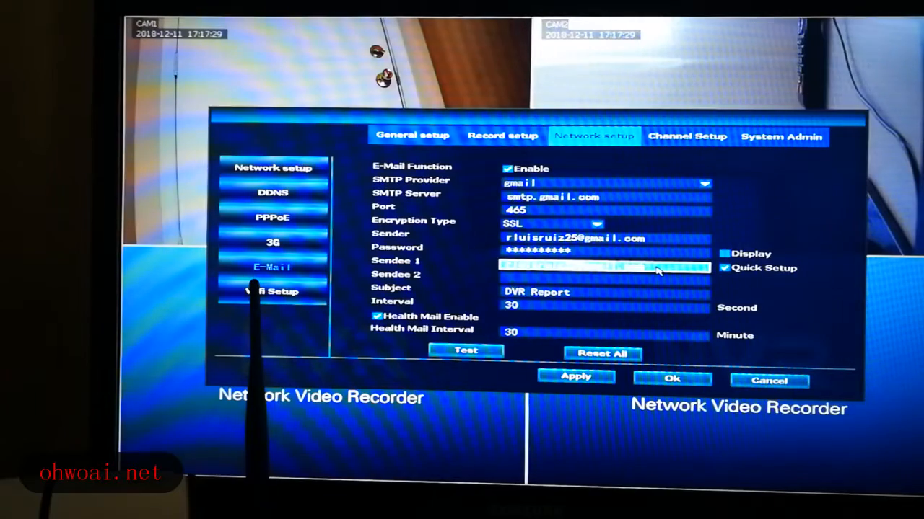
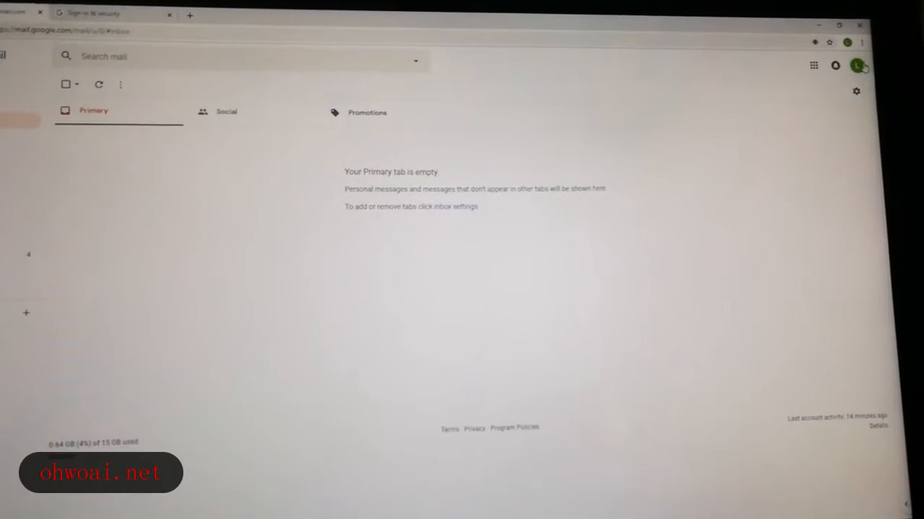
Step: Confirm in Google Account's Apps with account access that less secure apps is ON
click(858, 65)
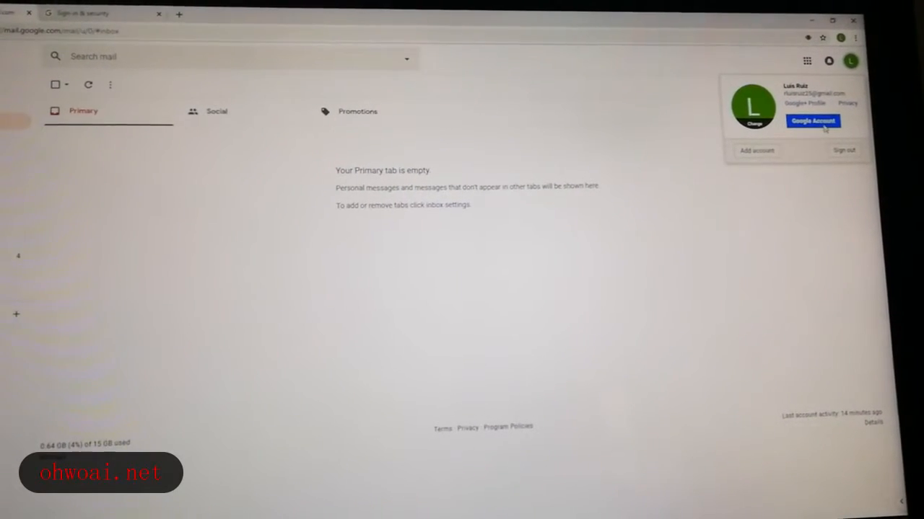
click(813, 120)
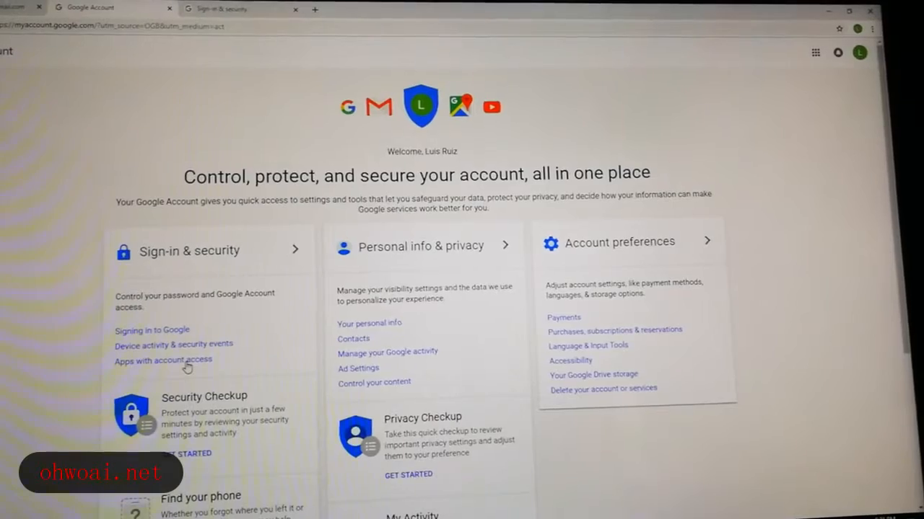
click(163, 360)
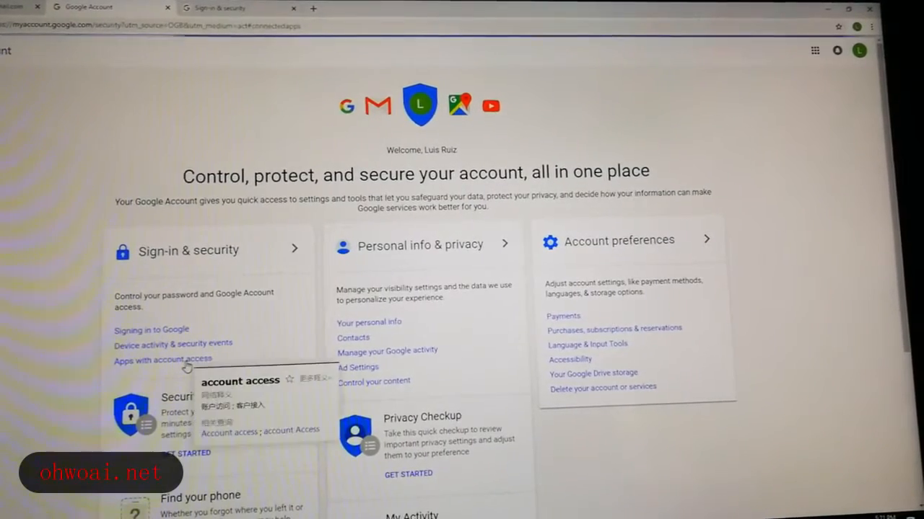
click(162, 360)
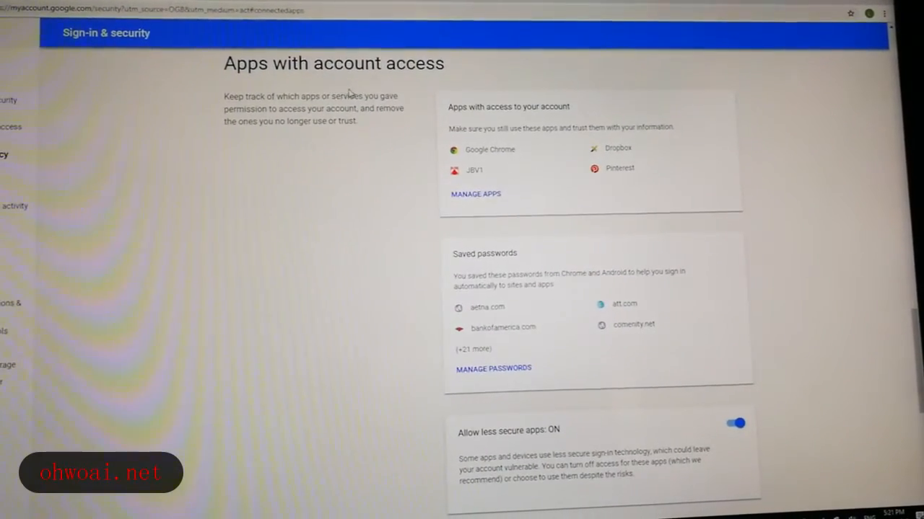
scroll(down, 3)
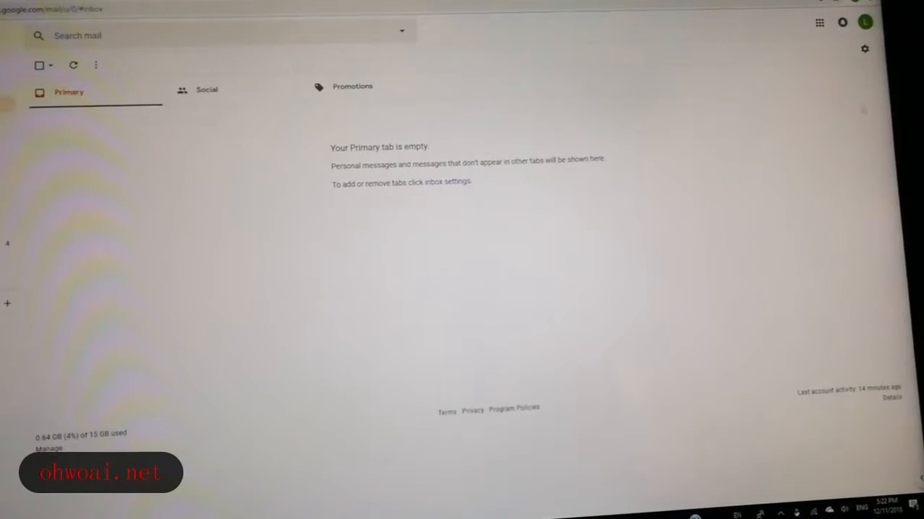
mouse_move(865, 49)
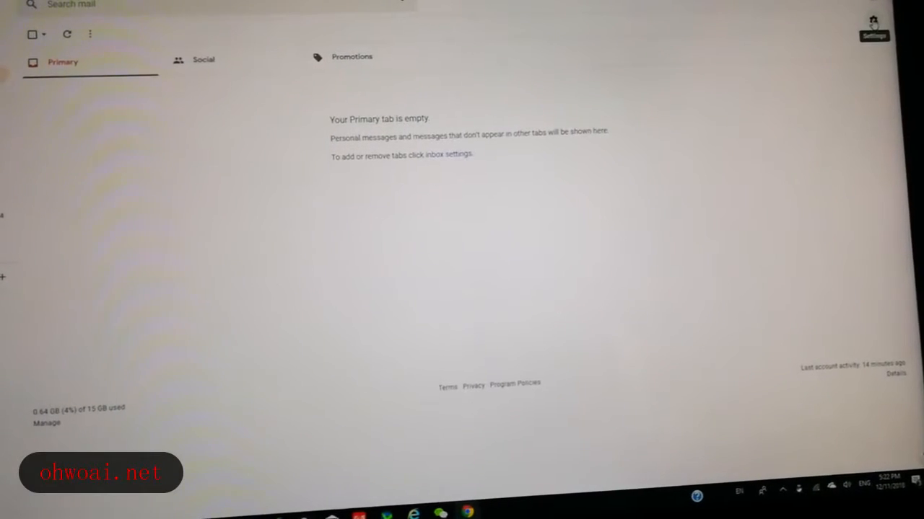
Step: Enable POP for all mail and IMAP in Gmail's Forwarding and POP/IMAP, and save
click(873, 23)
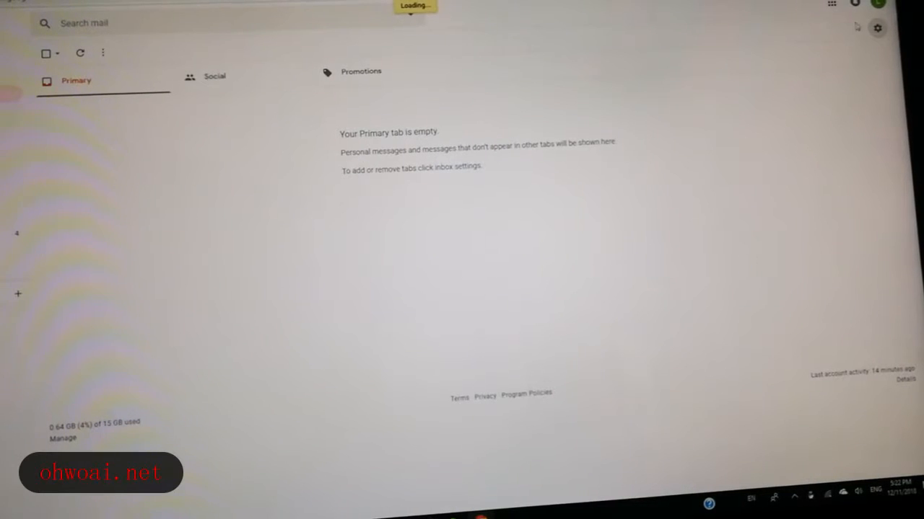
click(878, 28)
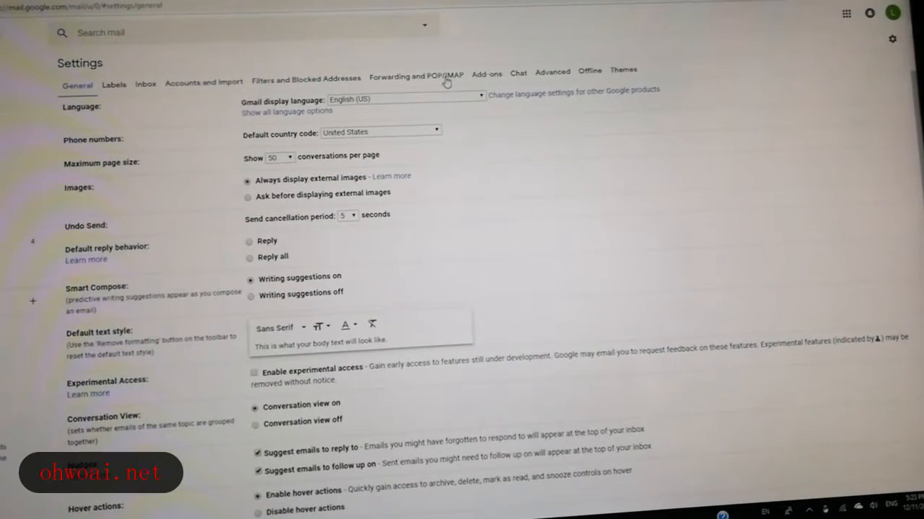
click(416, 77)
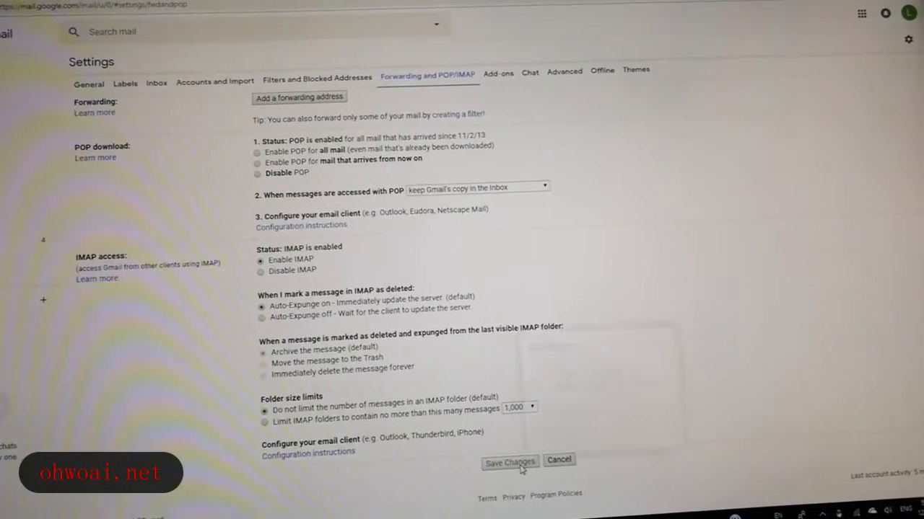
double_click(517, 462)
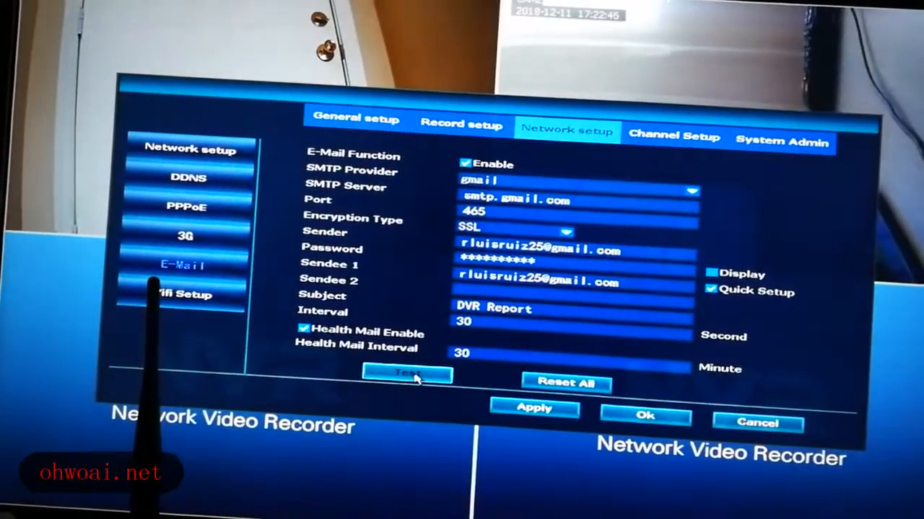
Step: Send a successful test e-mail, then save e-mail settings and return to live view
click(407, 375)
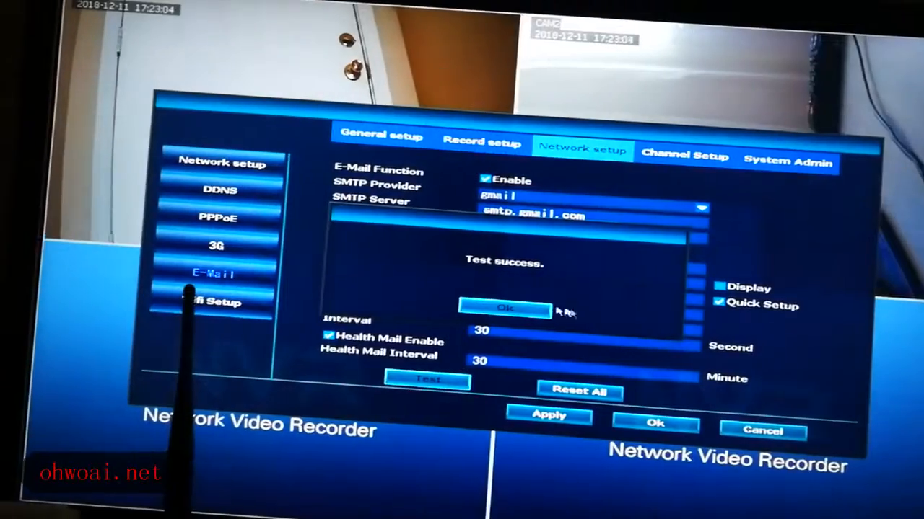
click(504, 308)
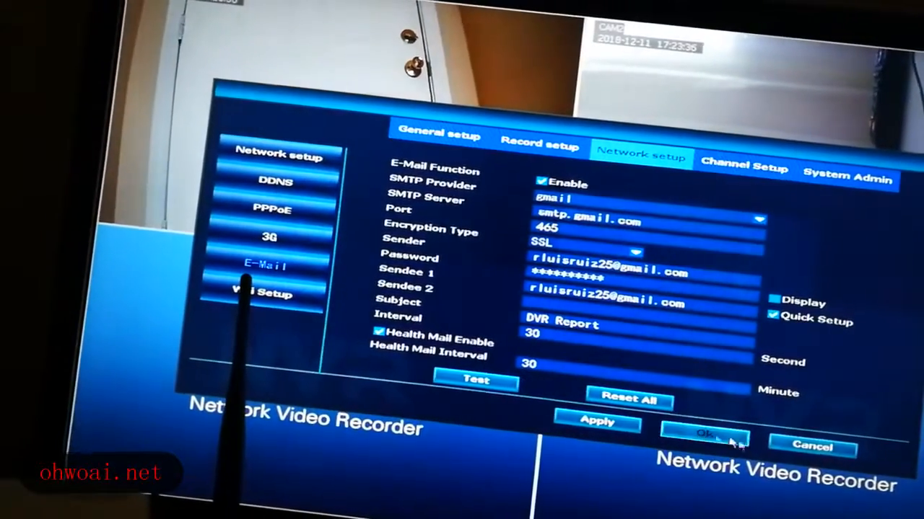
click(698, 436)
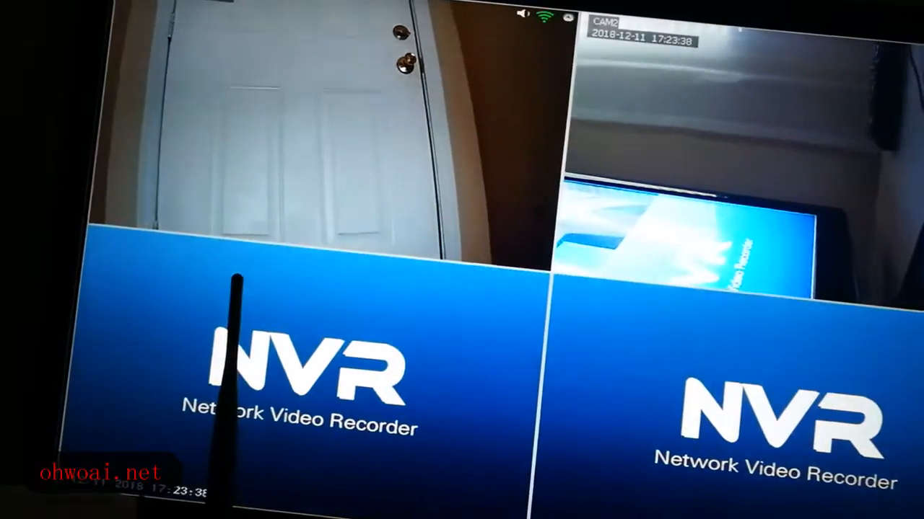